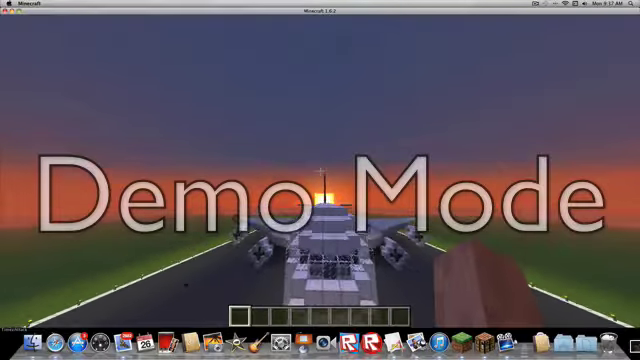
{"action": "mouse_move", "coordinate": [320, 180]}
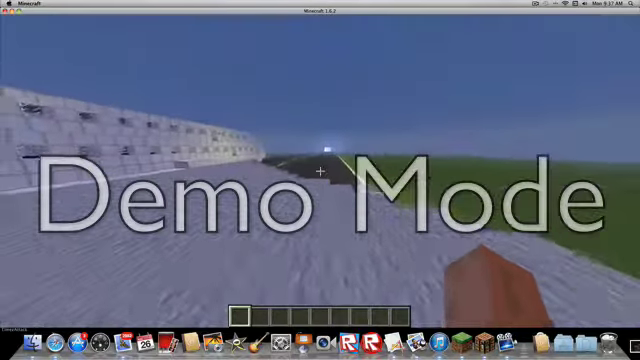
{"action": "mouse_move", "coordinate": [320, 180]}
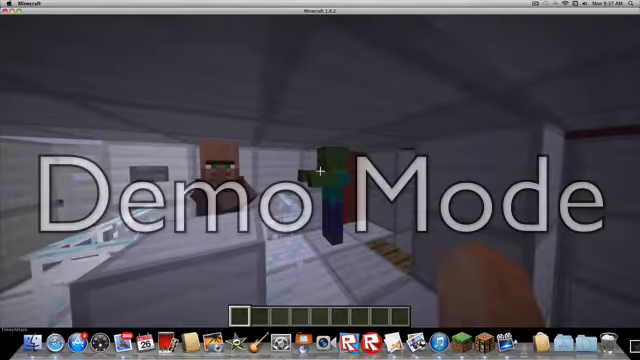
{"action": "mouse_move", "coordinate": [320, 180]}
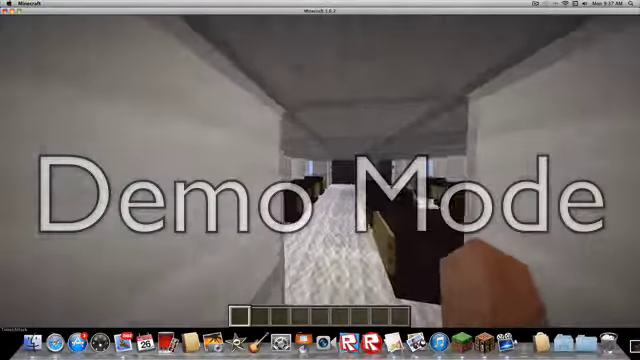
{"action": "mouse_move", "coordinate": [320, 180]}
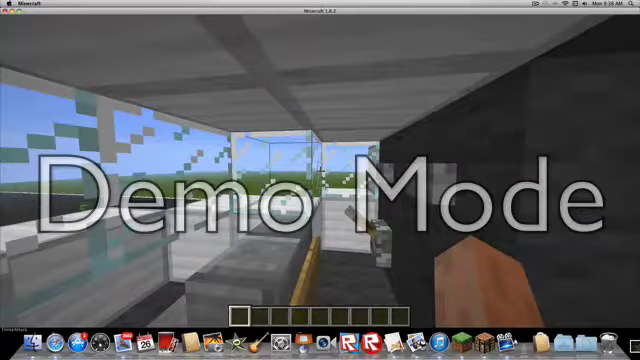
{"action": "mouse_move", "coordinate": [320, 180]}
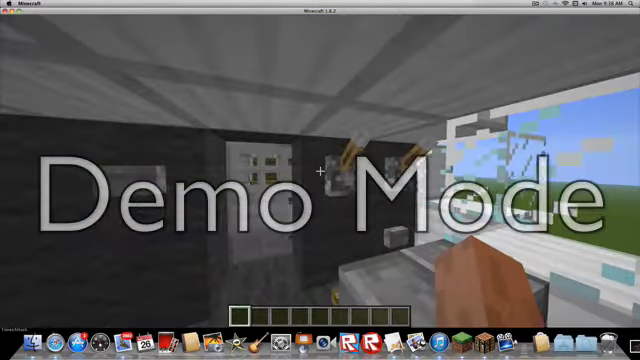
{"action": "mouse_move", "coordinate": [320, 180]}
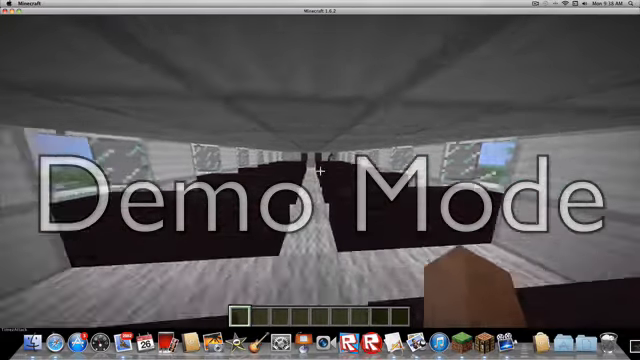
Step: From inside the airliner's cabin, bring up the chat to start a game mode command
{"action": "key", "text": "e"}
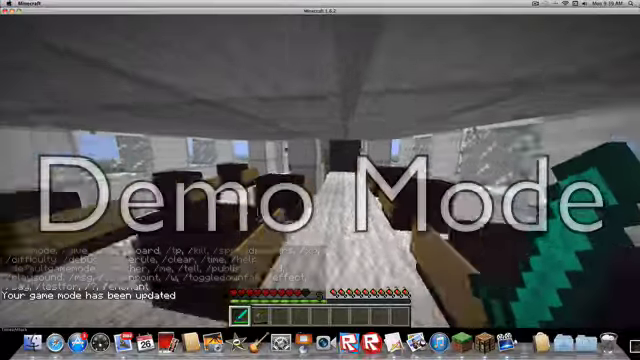
{"action": "mouse_move", "coordinate": [320, 180]}
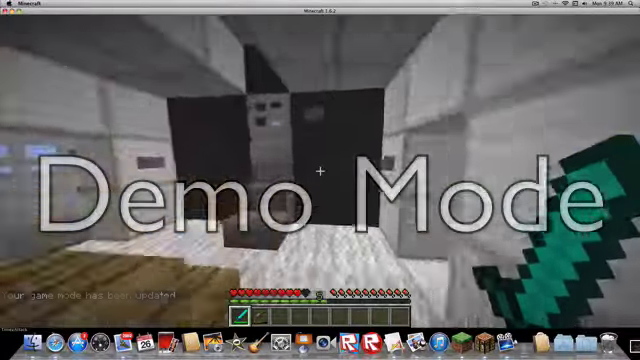
Step: Use the E key screen while making the way out of the airliner
{"action": "key", "text": "e"}
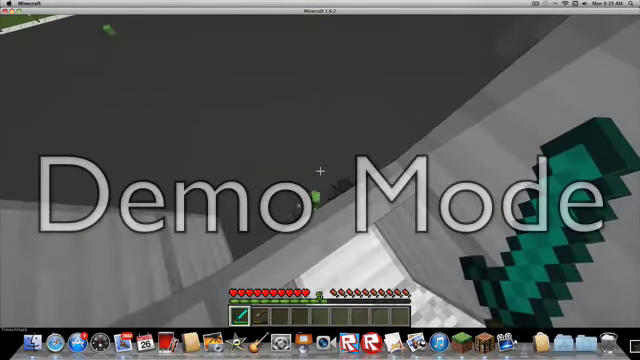
{"action": "mouse_move", "coordinate": [320, 180]}
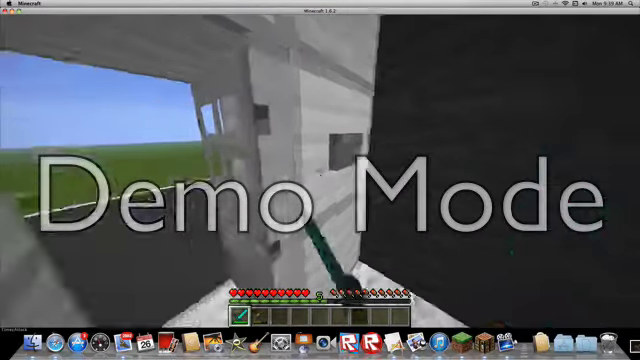
{"action": "mouse_move", "coordinate": [320, 180]}
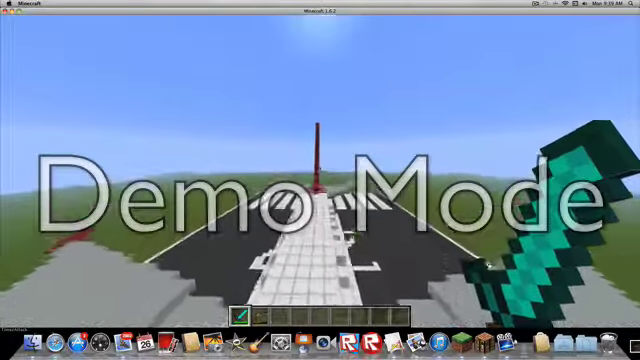
{"action": "mouse_move", "coordinate": [320, 180]}
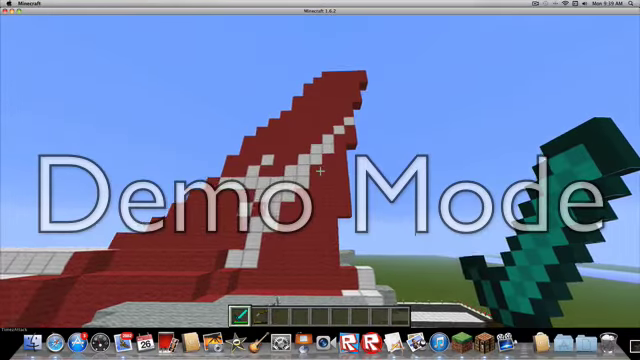
{"action": "mouse_move", "coordinate": [320, 180]}
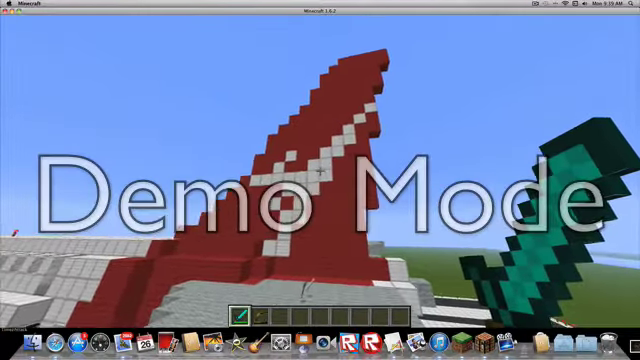
{"action": "mouse_move", "coordinate": [320, 180]}
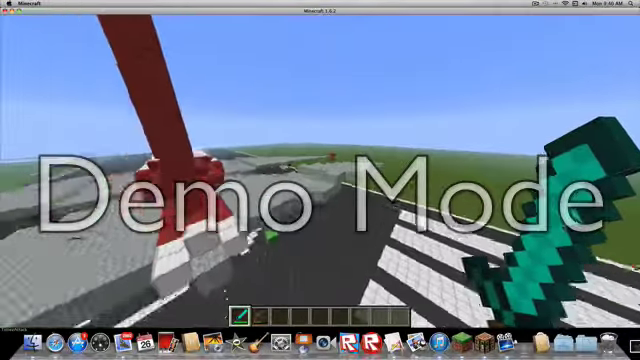
{"action": "mouse_move", "coordinate": [320, 180]}
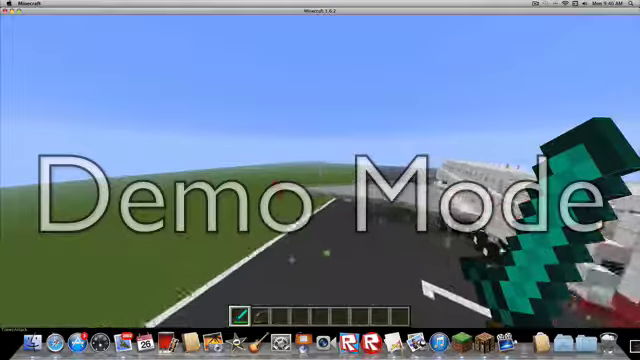
{"action": "mouse_move", "coordinate": [320, 180]}
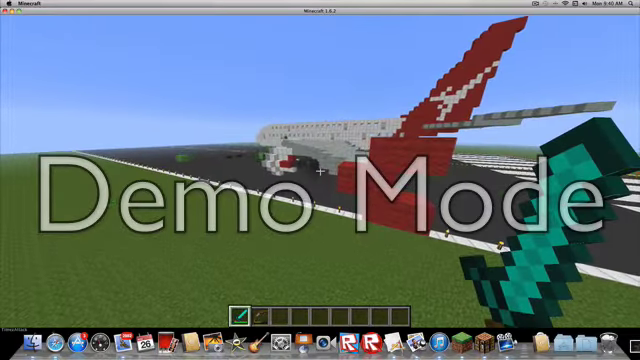
{"action": "mouse_move", "coordinate": [320, 180]}
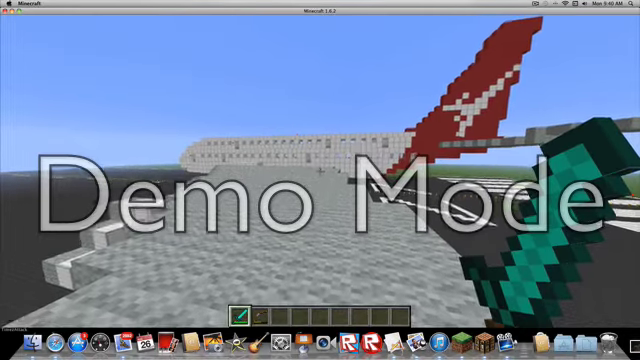
{"action": "mouse_move", "coordinate": [320, 180]}
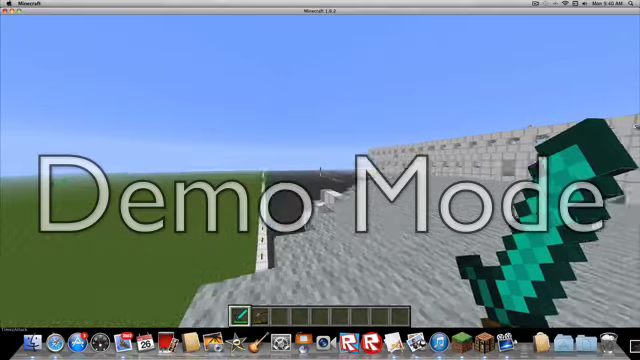
{"action": "mouse_move", "coordinate": [320, 180]}
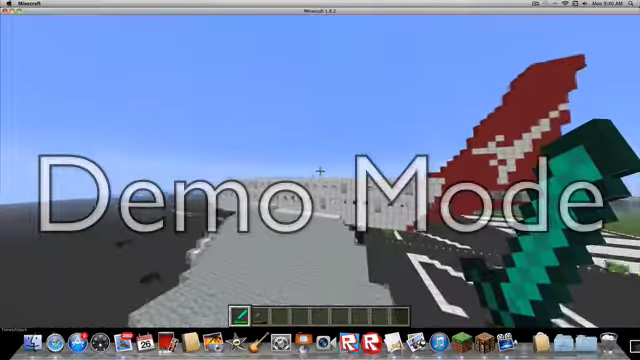
{"action": "mouse_move", "coordinate": [320, 180]}
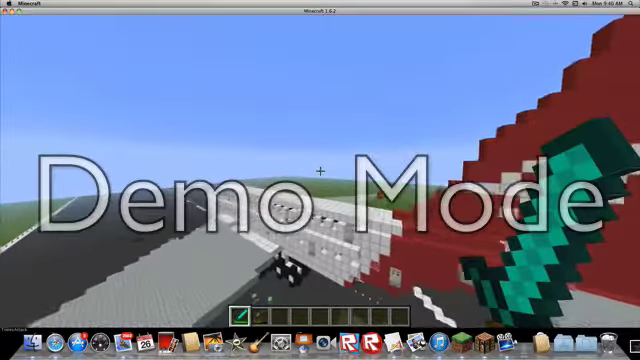
{"action": "mouse_move", "coordinate": [320, 180]}
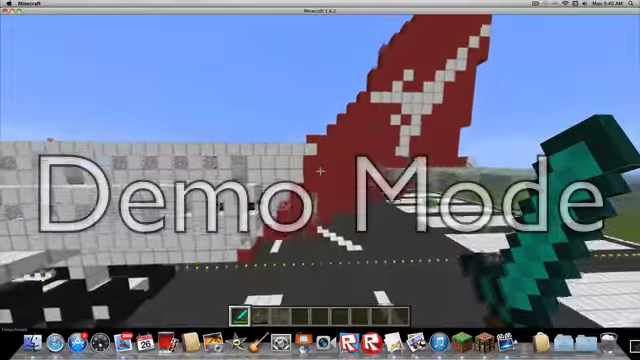
Step: Browse the creative Building Blocks tab, reopen the inventory, then pause at the Game menu
{"action": "key", "text": "e"}
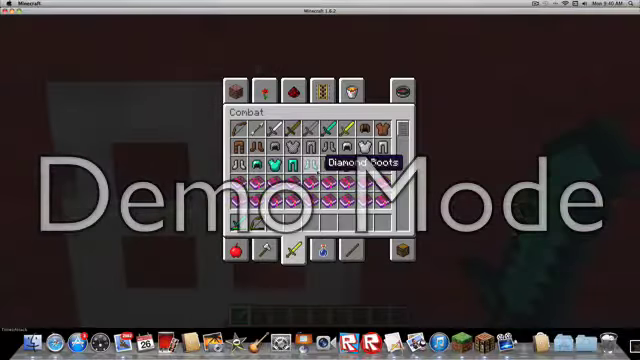
{"action": "left_click", "coordinate": [237, 90]}
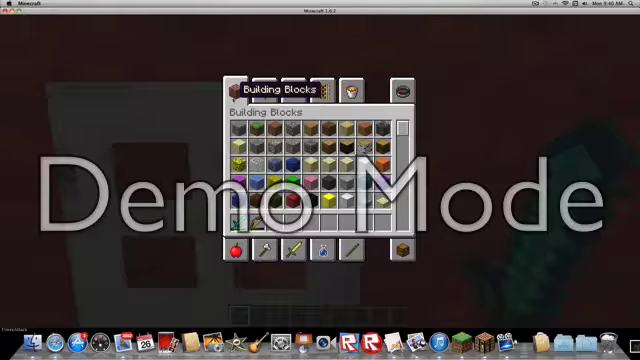
{"action": "key", "text": "Escape"}
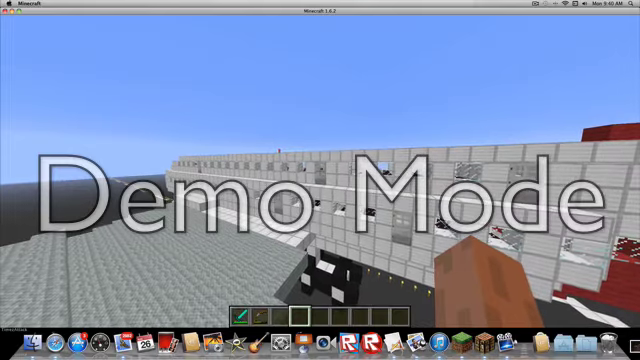
{"action": "key", "text": "e"}
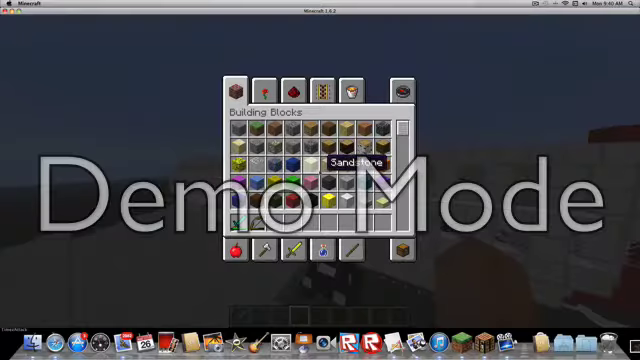
{"action": "key", "text": "Escape"}
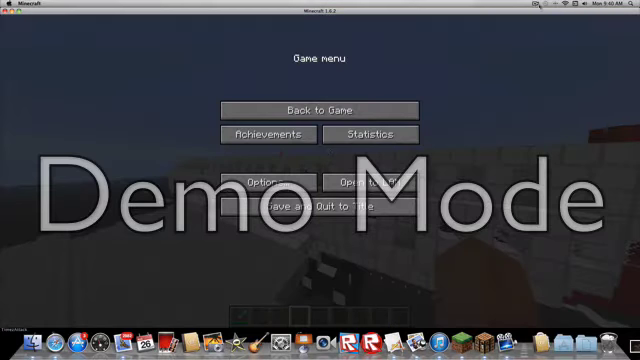